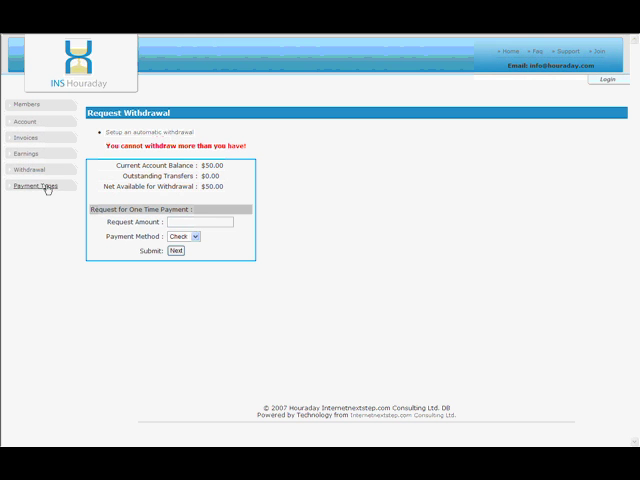
pyautogui.moveTo(320, 196)
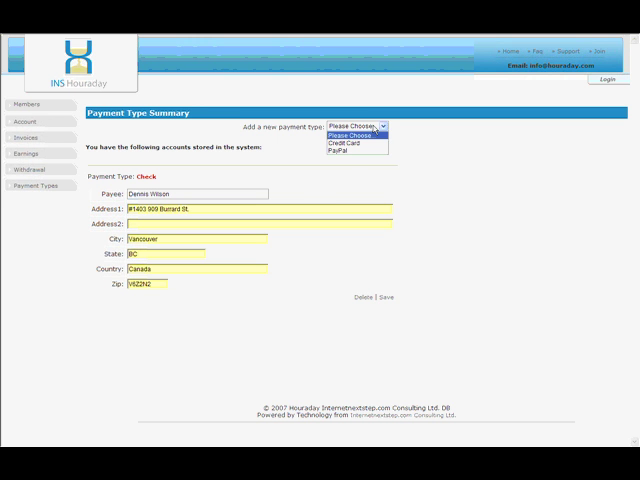
# Choose PayPal as the payment type, then return to the members welcome page
pyautogui.click(348, 150)
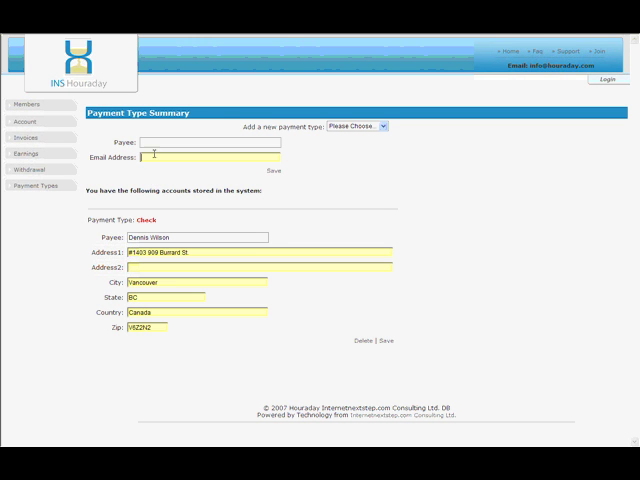
pyautogui.moveTo(350, 147)
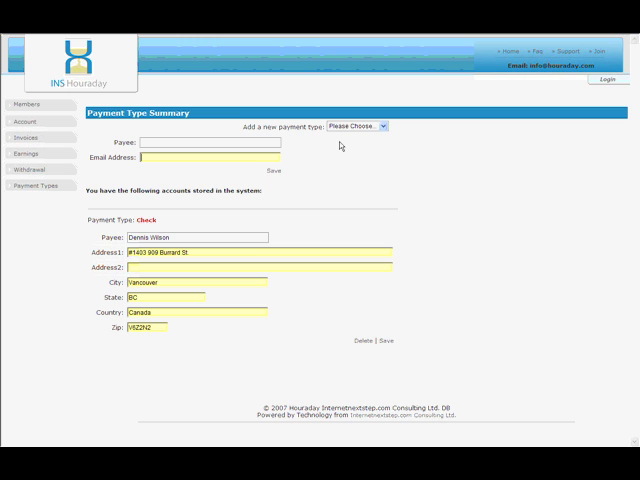
pyautogui.moveTo(344, 147)
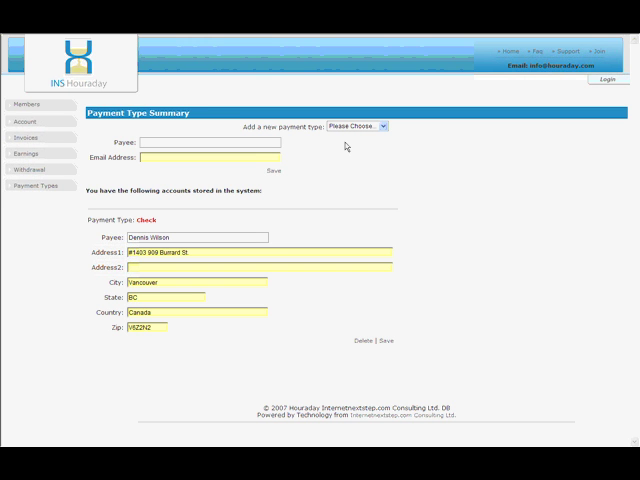
pyautogui.moveTo(105, 135)
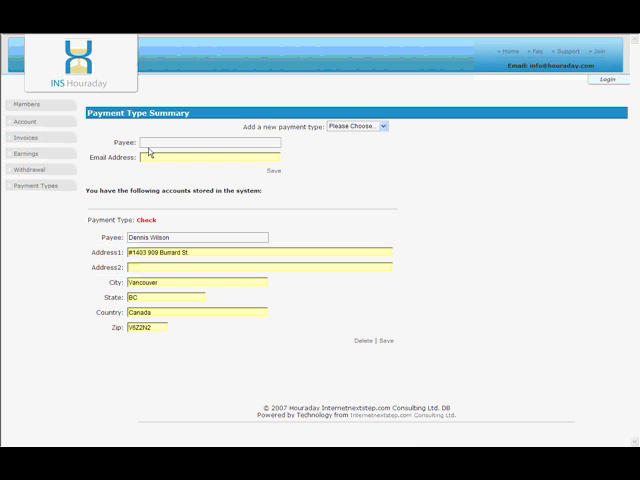
pyautogui.click(24, 104)
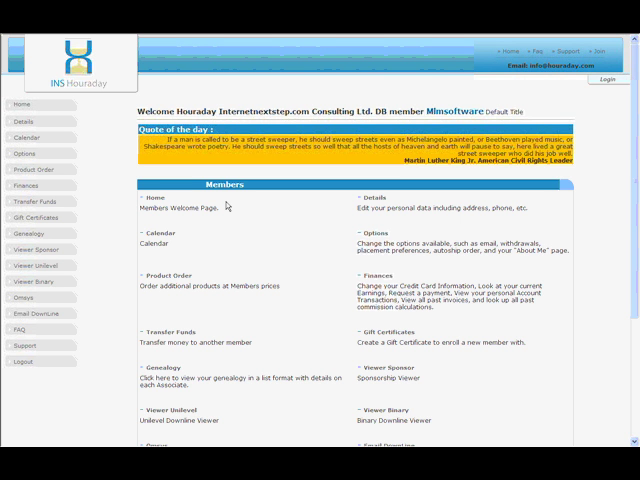
# Open Transfer Funds to see the $50.00 balance and one past transfer credit
pyautogui.click(43, 201)
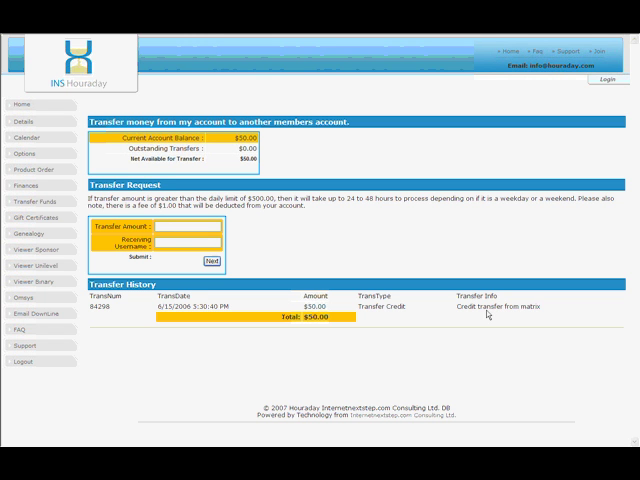
pyautogui.moveTo(381, 266)
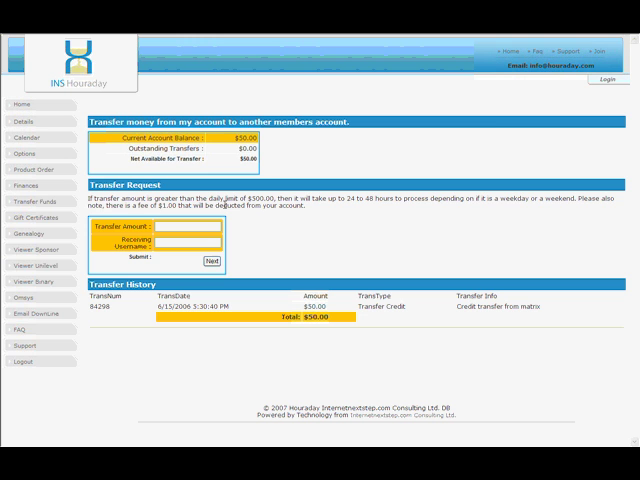
# Open Gift Certificates and start a new certificate with a $1.00 fee
pyautogui.click(43, 218)
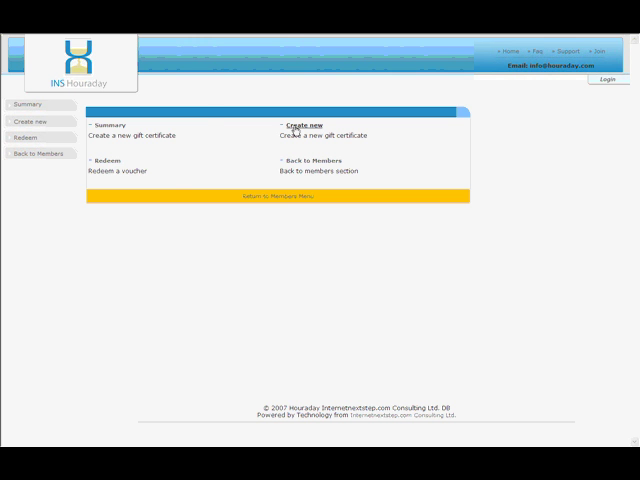
pyautogui.click(302, 123)
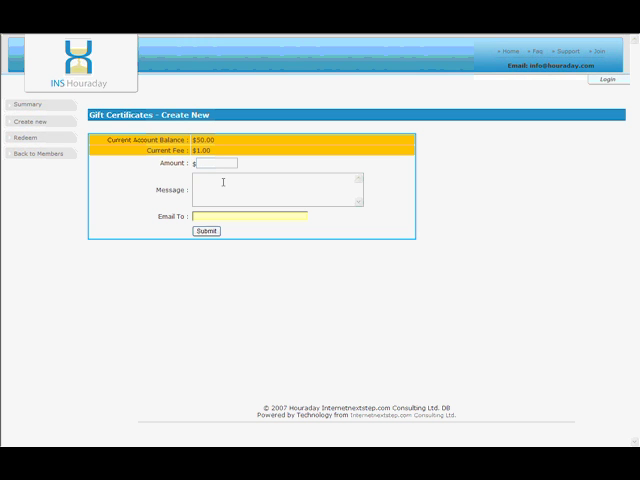
# Highlight the current fee amount, then open the gift certificate Redeem page
pyautogui.doubleClick(202, 150)
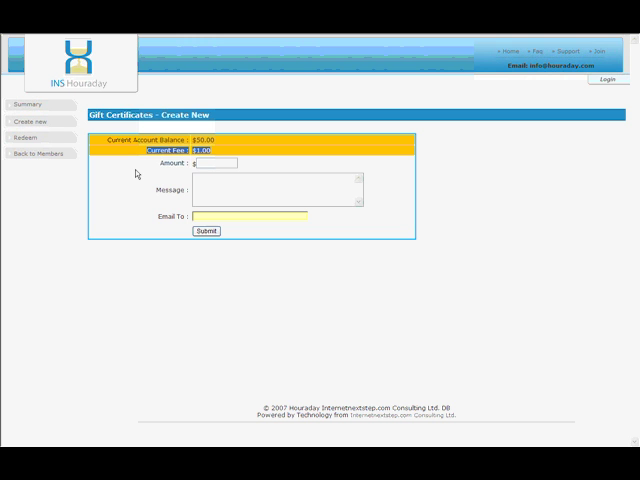
pyautogui.moveTo(143, 177)
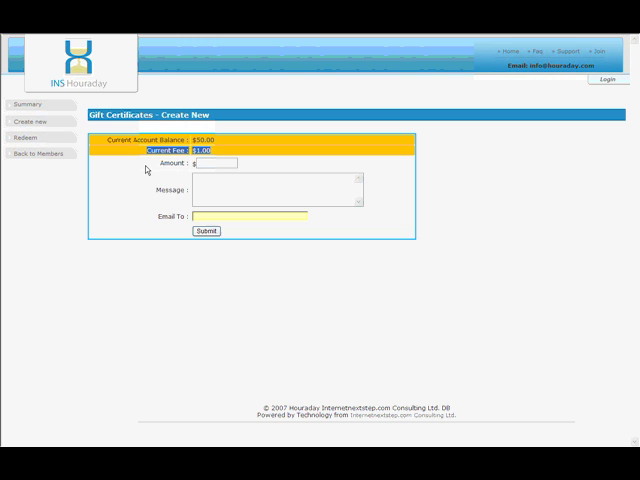
pyautogui.click(27, 139)
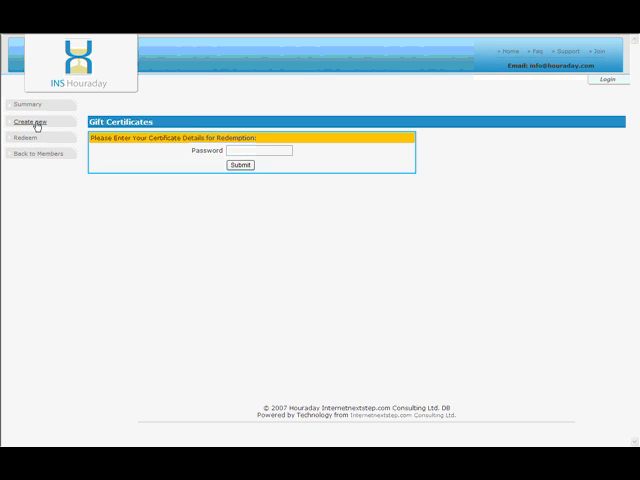
# Create a $25 gift certificate with message 'test gift certificate' for the suggested recipient email
pyautogui.click(34, 122)
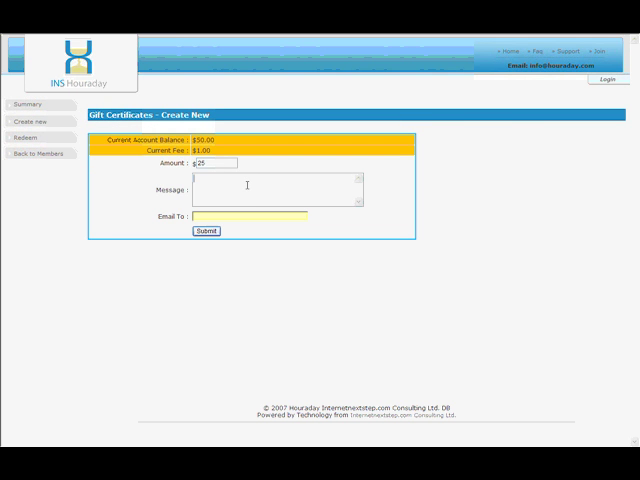
pyautogui.write('test gift')
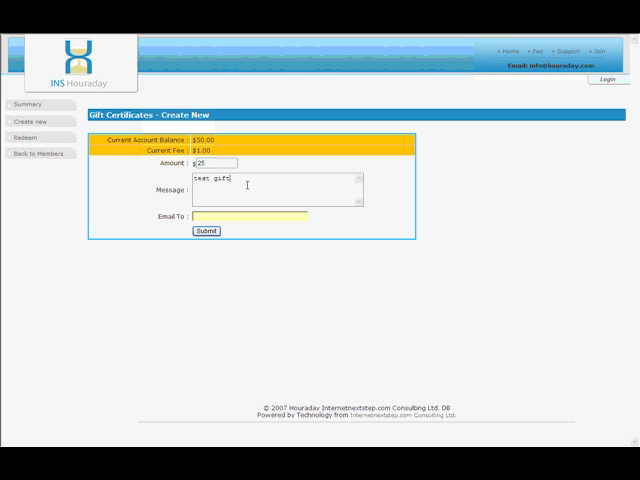
pyautogui.write('certificate')
pyautogui.click(250, 216)
pyautogui.write('d')
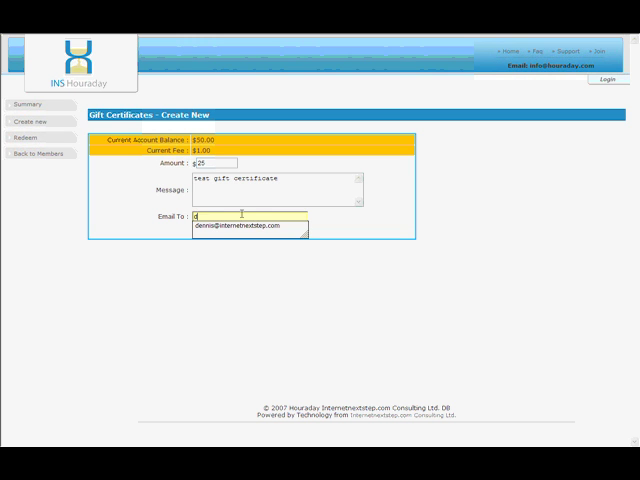
pyautogui.click(250, 225)
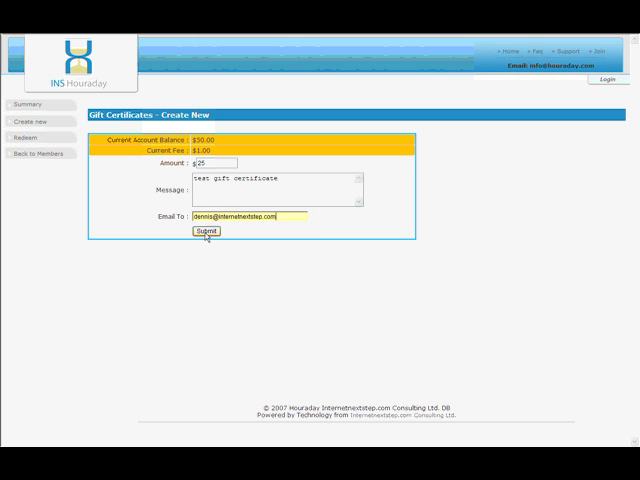
pyautogui.click(205, 231)
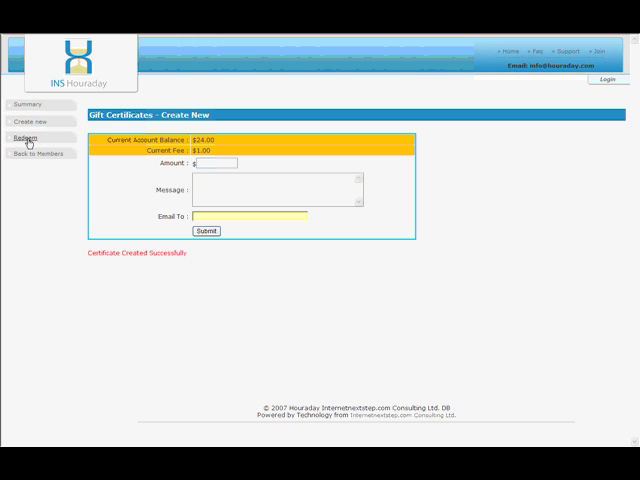
pyautogui.moveTo(31, 106)
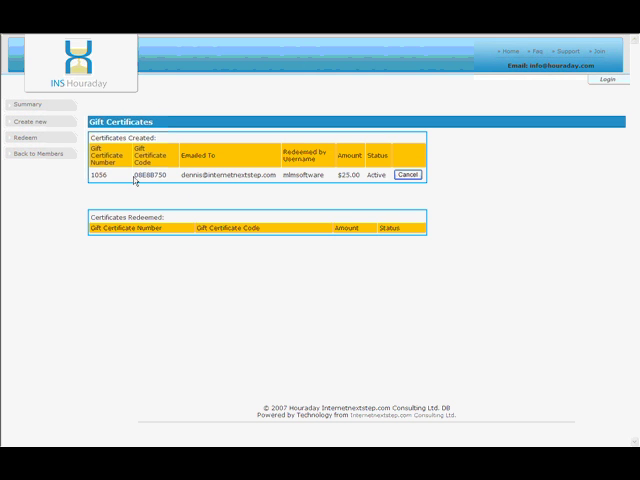
# Highlight a value in the created certificate row and go back to Members
pyautogui.doubleClick(149, 177)
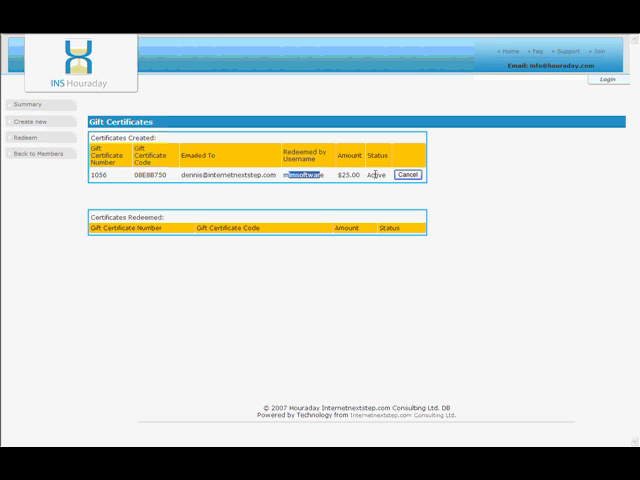
pyautogui.moveTo(328, 172)
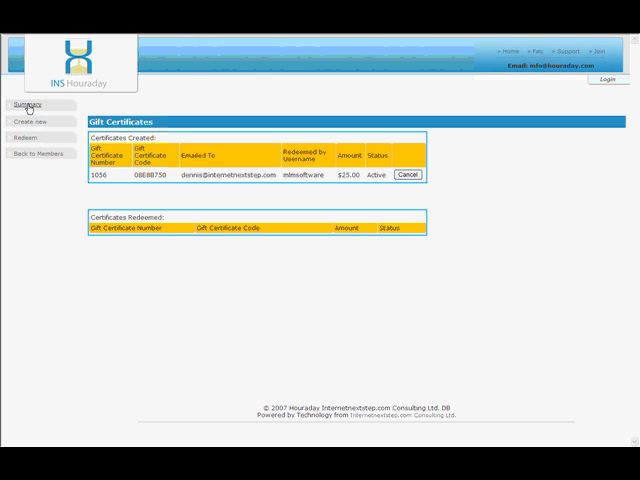
pyautogui.moveTo(40, 154)
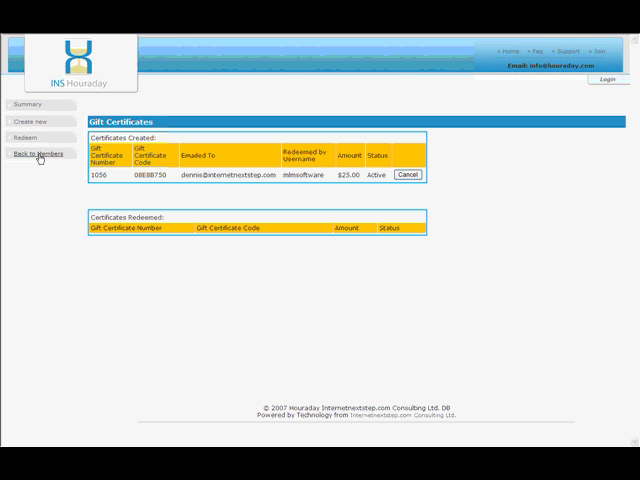
pyautogui.click(42, 154)
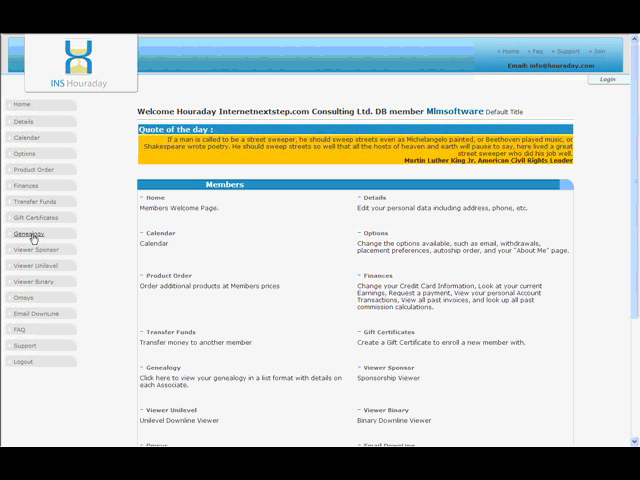
pyautogui.moveTo(281, 230)
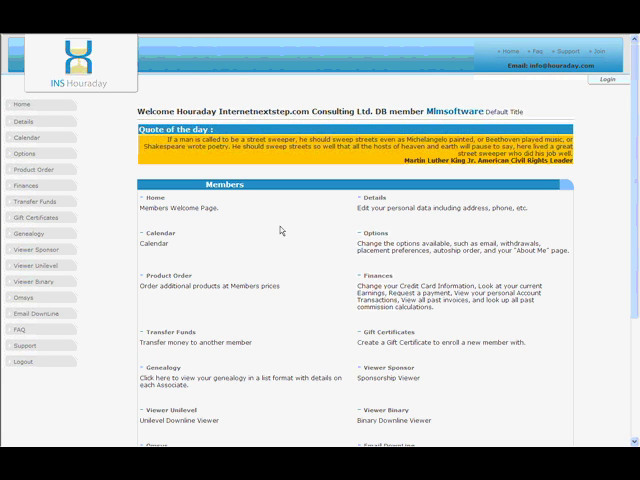
pyautogui.click(29, 233)
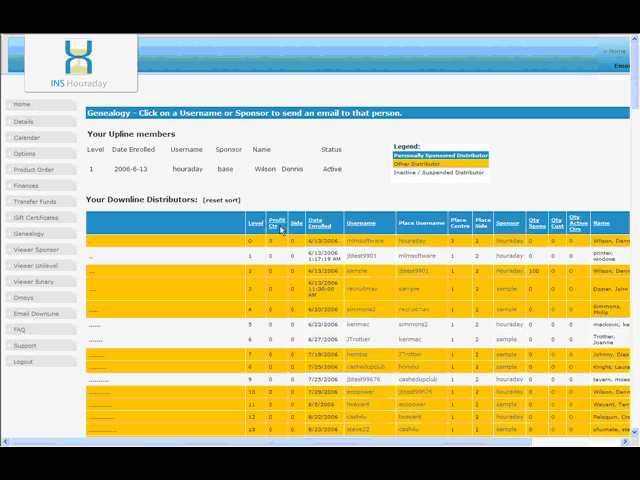
pyautogui.moveTo(203, 287)
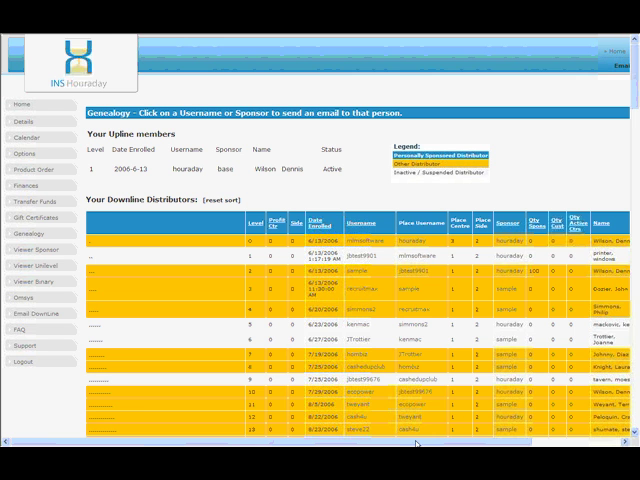
pyautogui.hscroll(3)
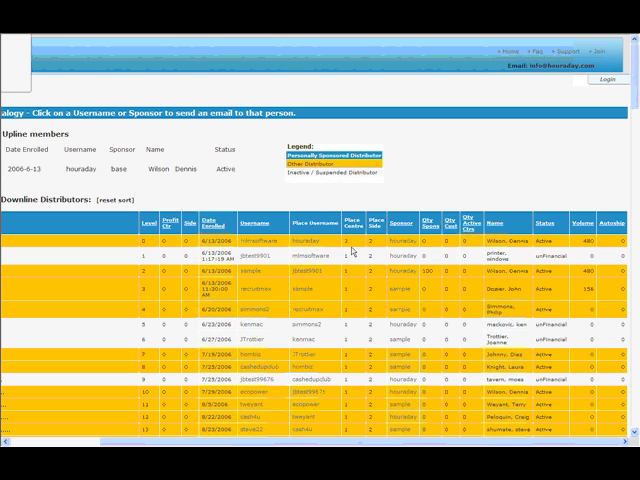
pyautogui.moveTo(586, 245)
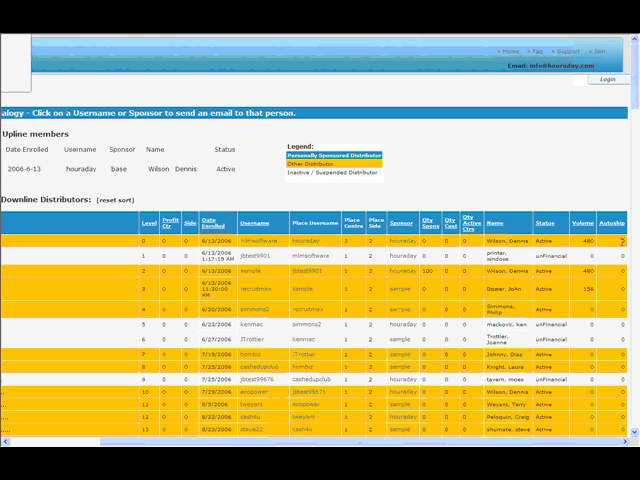
pyautogui.scroll(-3)
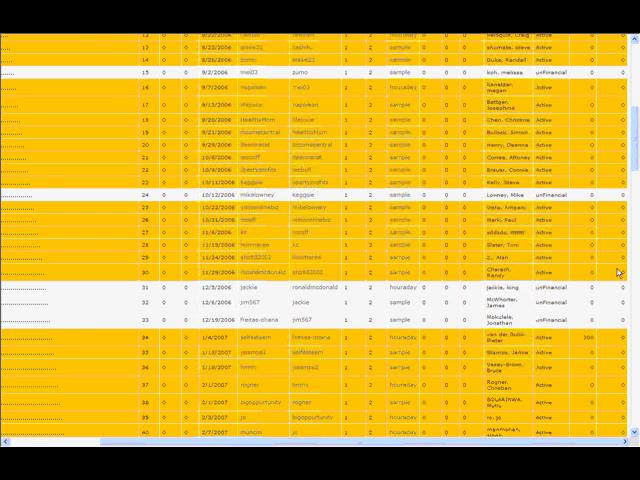
pyautogui.scroll(-3)
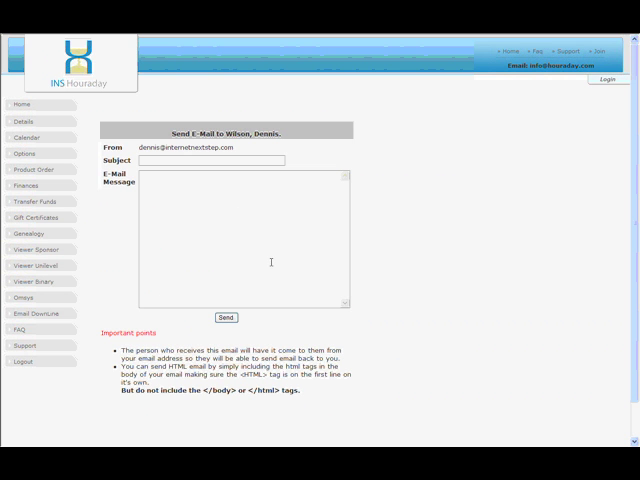
pyautogui.moveTo(217, 181)
pyautogui.write('asdfasdfasdfasdfasdf')
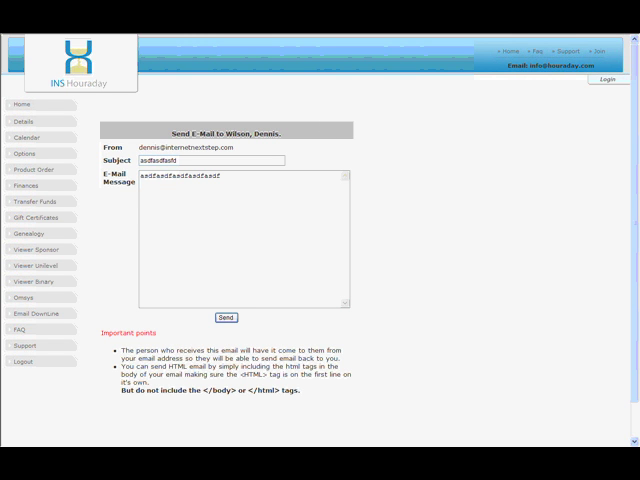
pyautogui.moveTo(266, 181)
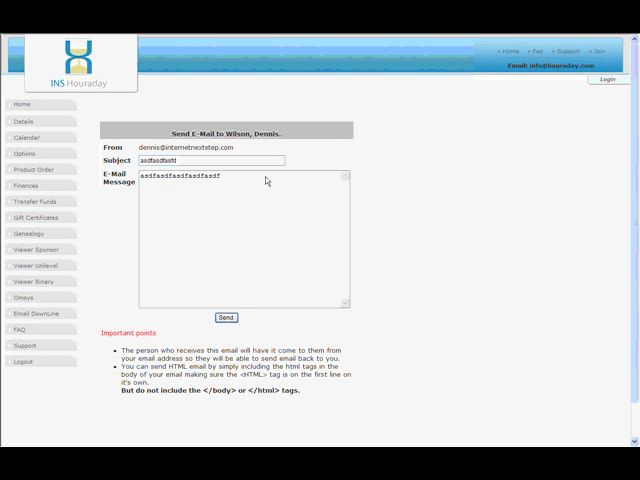
pyautogui.moveTo(272, 187)
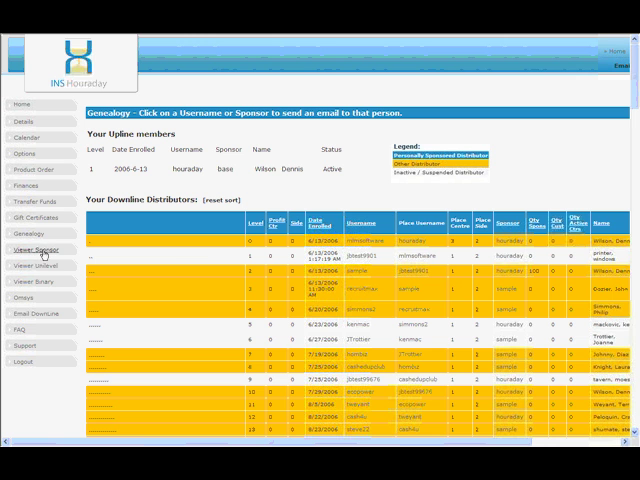
pyautogui.moveTo(202, 266)
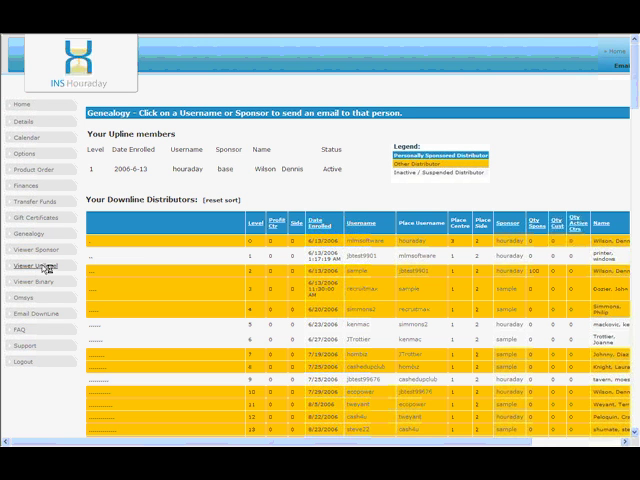
pyautogui.moveTo(165, 270)
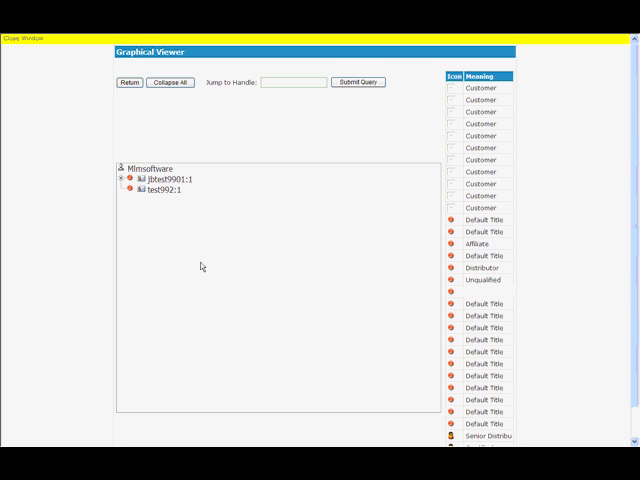
pyautogui.click(121, 181)
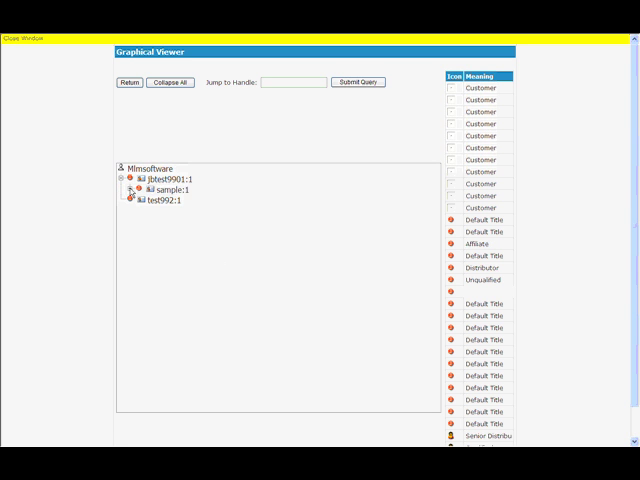
pyautogui.click(128, 189)
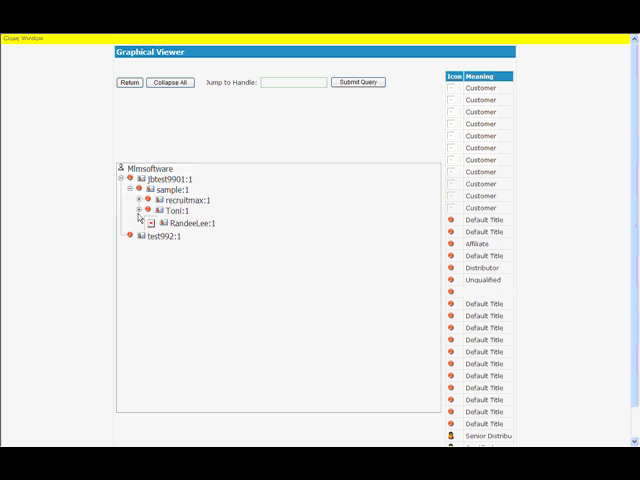
pyautogui.click(139, 212)
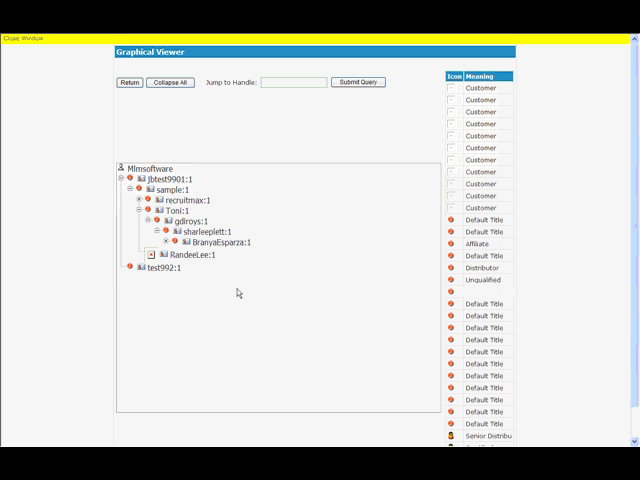
pyautogui.moveTo(199, 272)
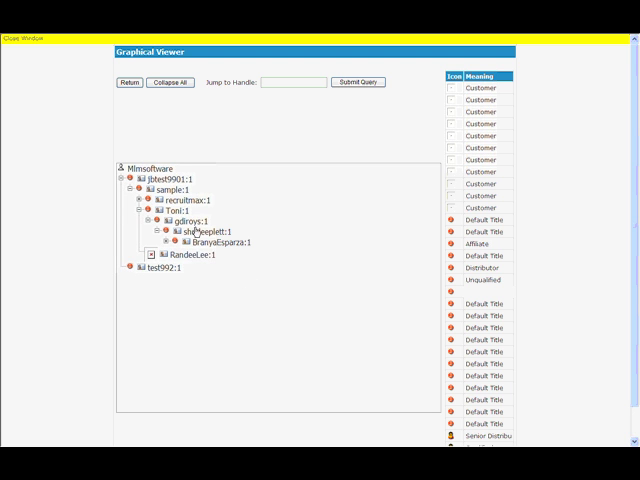
pyautogui.moveTo(289, 299)
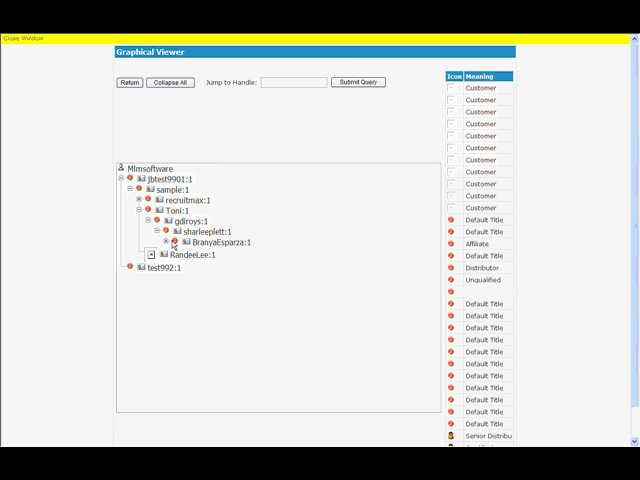
pyautogui.moveTo(230, 263)
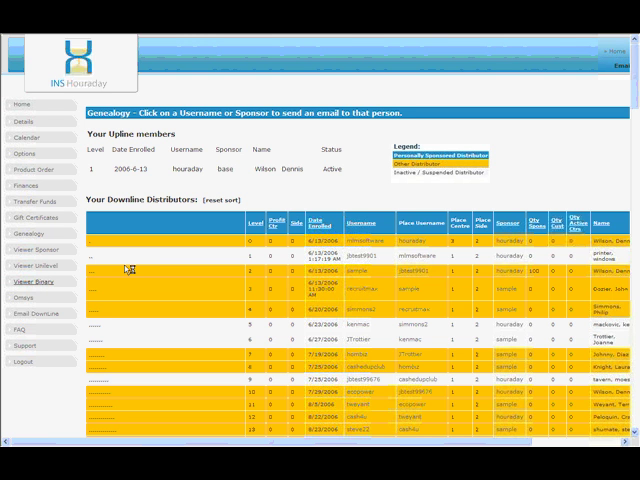
pyautogui.moveTo(193, 207)
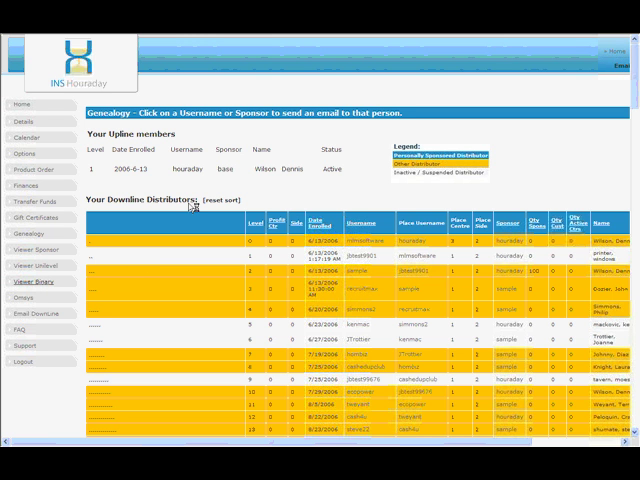
pyautogui.moveTo(235, 208)
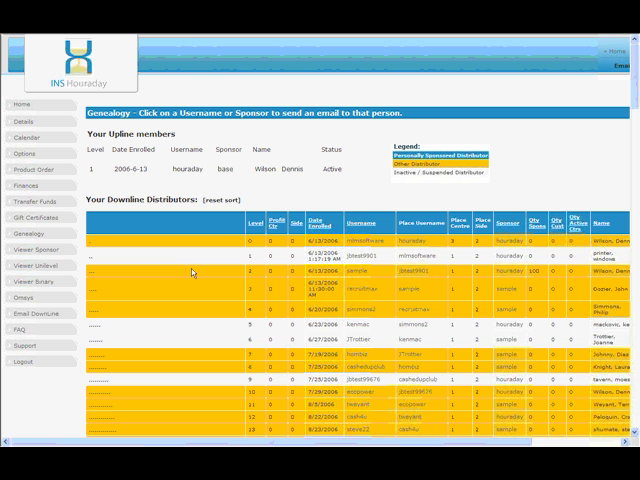
pyautogui.moveTo(197, 273)
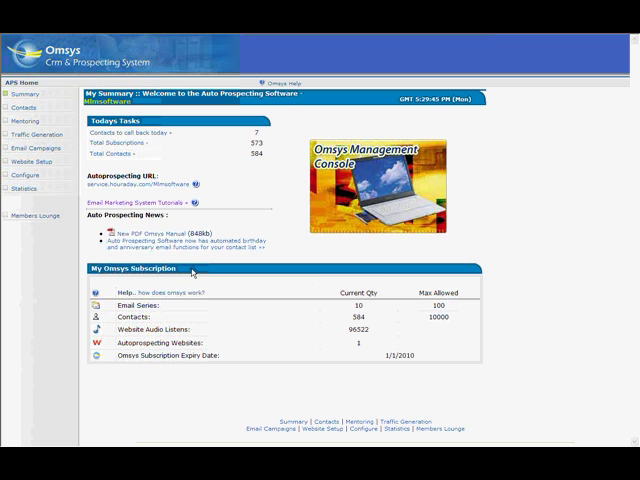
pyautogui.moveTo(285, 197)
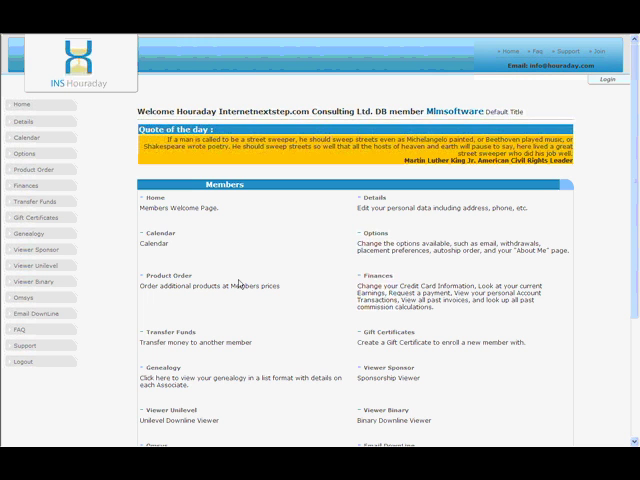
# Open the Email DownLine form with Send to set to Distributors Only
pyautogui.click(46, 313)
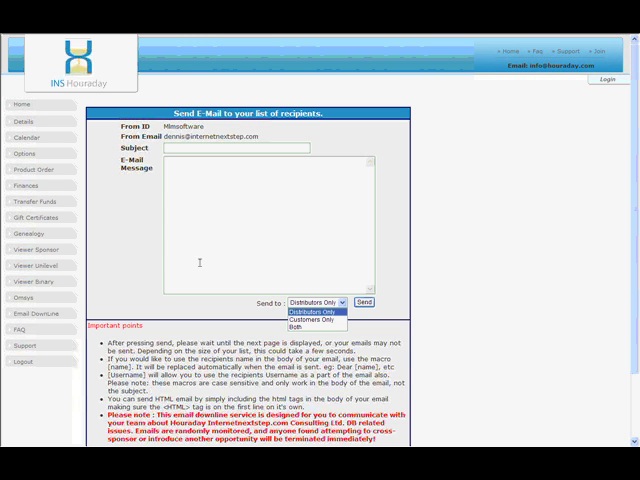
pyautogui.click(319, 303)
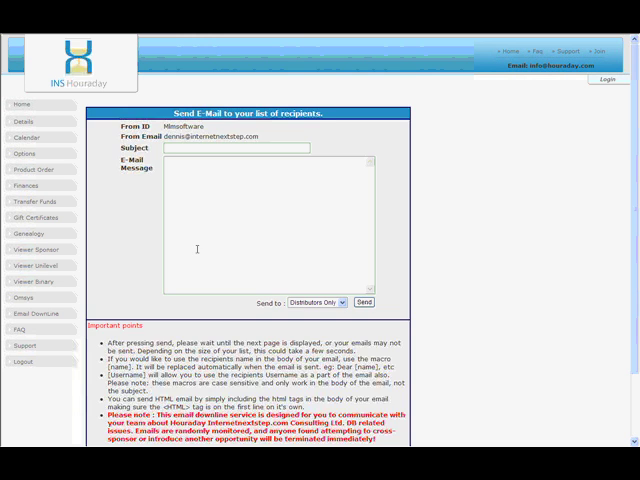
# Browse the FAQ questions and answers, then open the Support ticket page
pyautogui.click(21, 329)
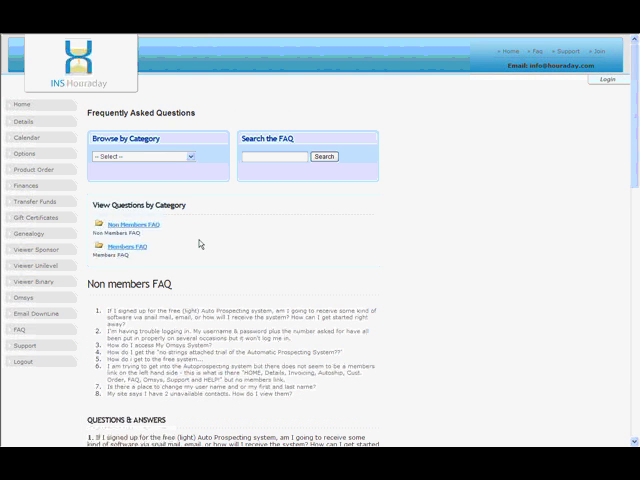
pyautogui.moveTo(242, 231)
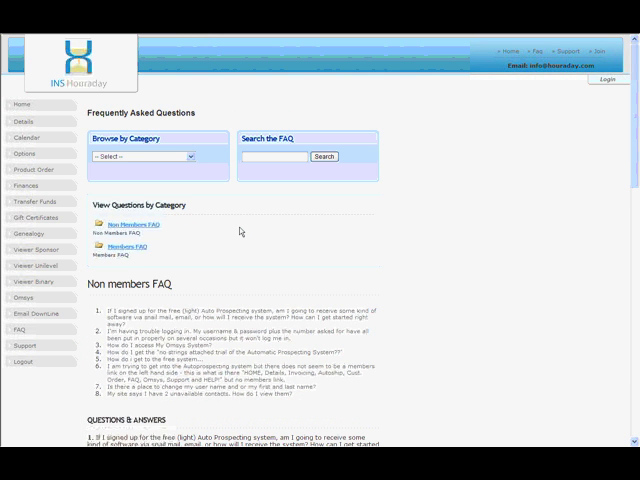
pyautogui.scroll(-3)
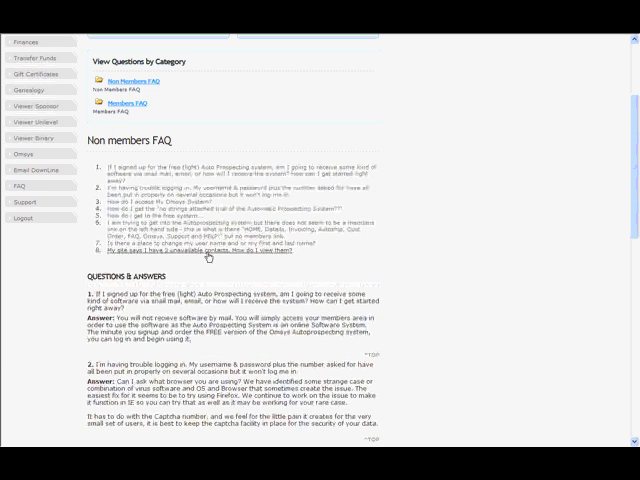
pyautogui.scroll(-3)
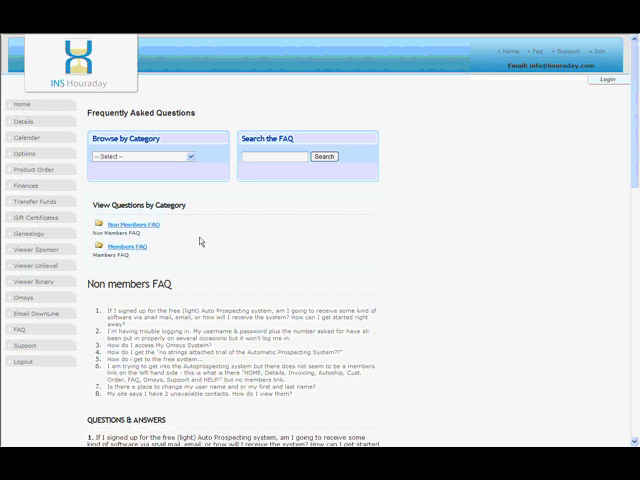
pyautogui.scroll(-3)
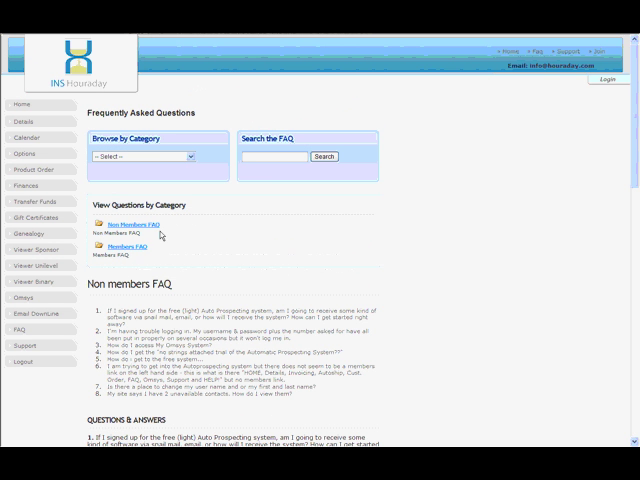
pyautogui.moveTo(30, 338)
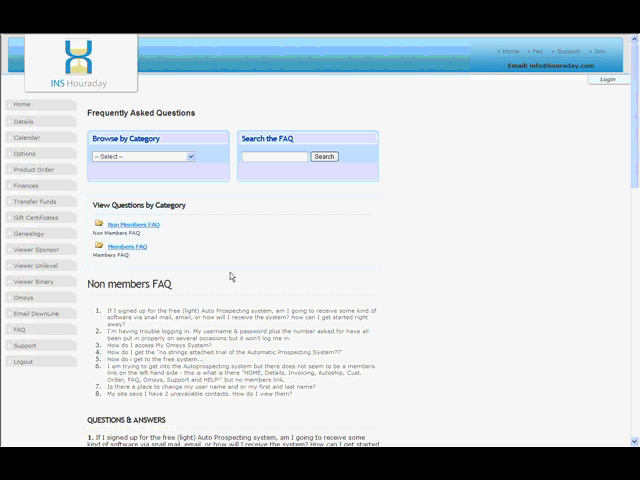
pyautogui.click(33, 345)
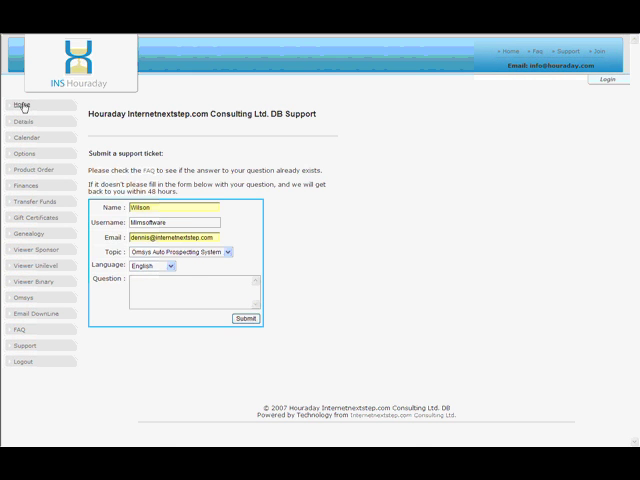
# Go Home to the members welcome page showing the quote of the day
pyautogui.click(26, 103)
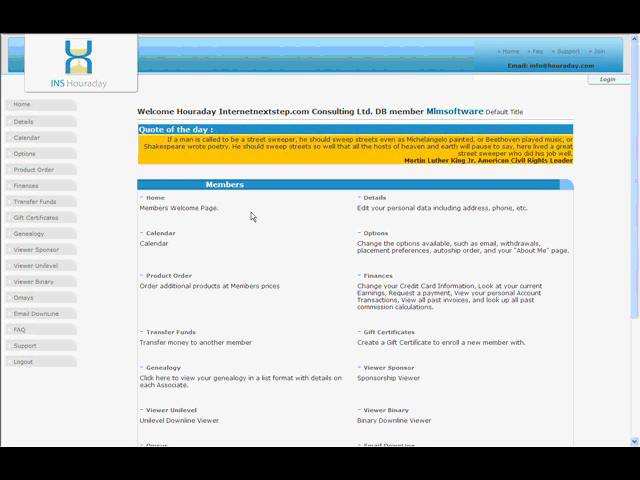